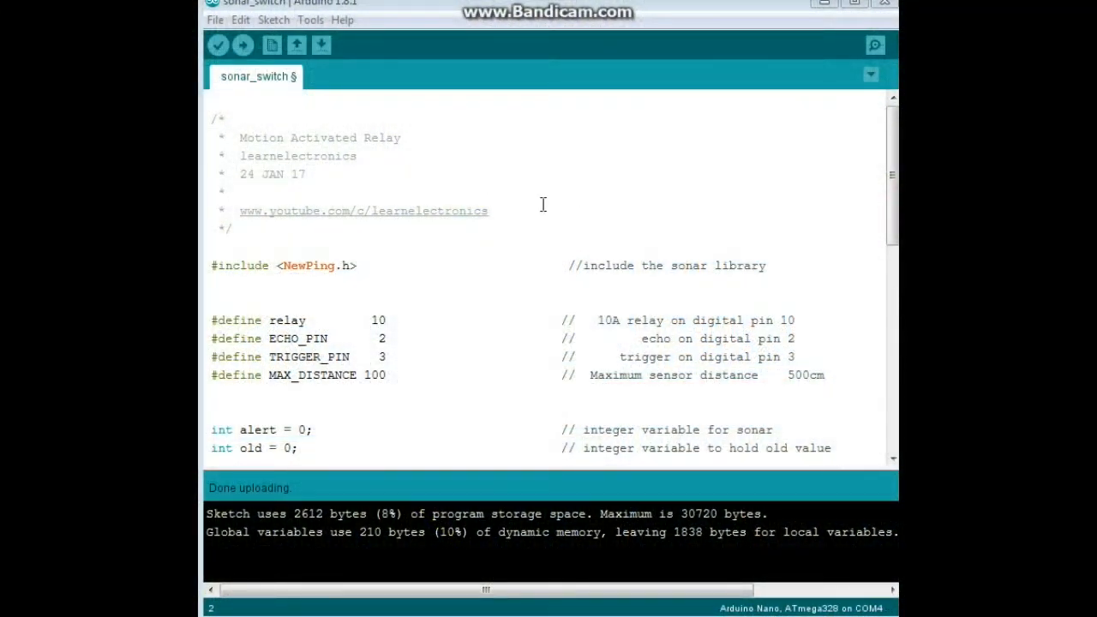
{"action": "mouse_move", "coordinate": [483, 175]}
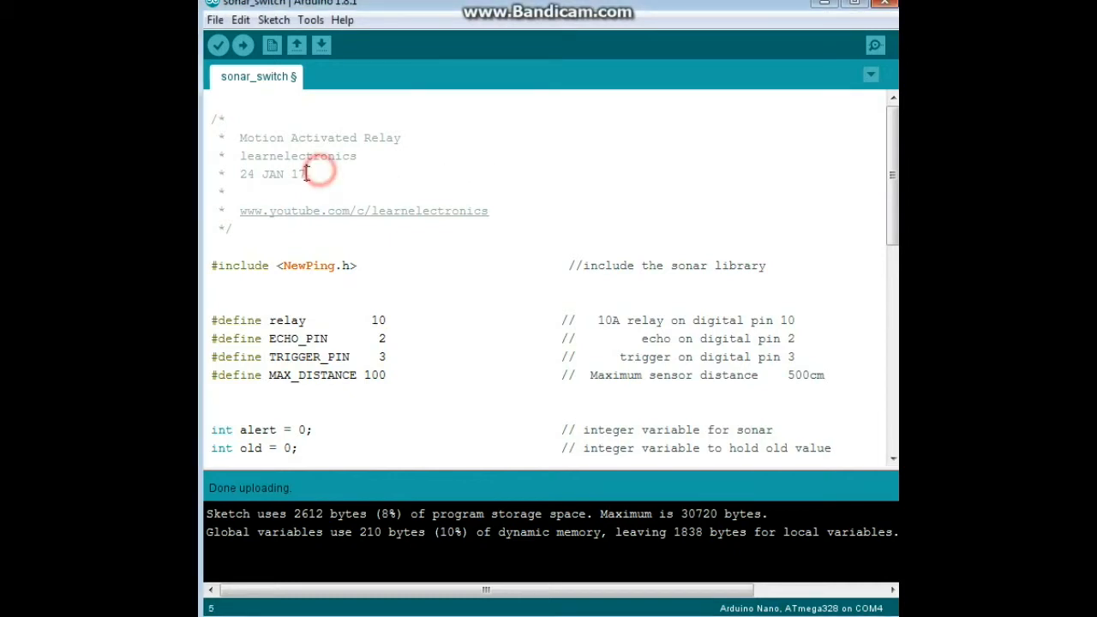
Step: Correct the MAX_DISTANCE comment to 100cm and highlight the date and old variable declarations
{"action": "double_click", "coordinate": [272, 175]}
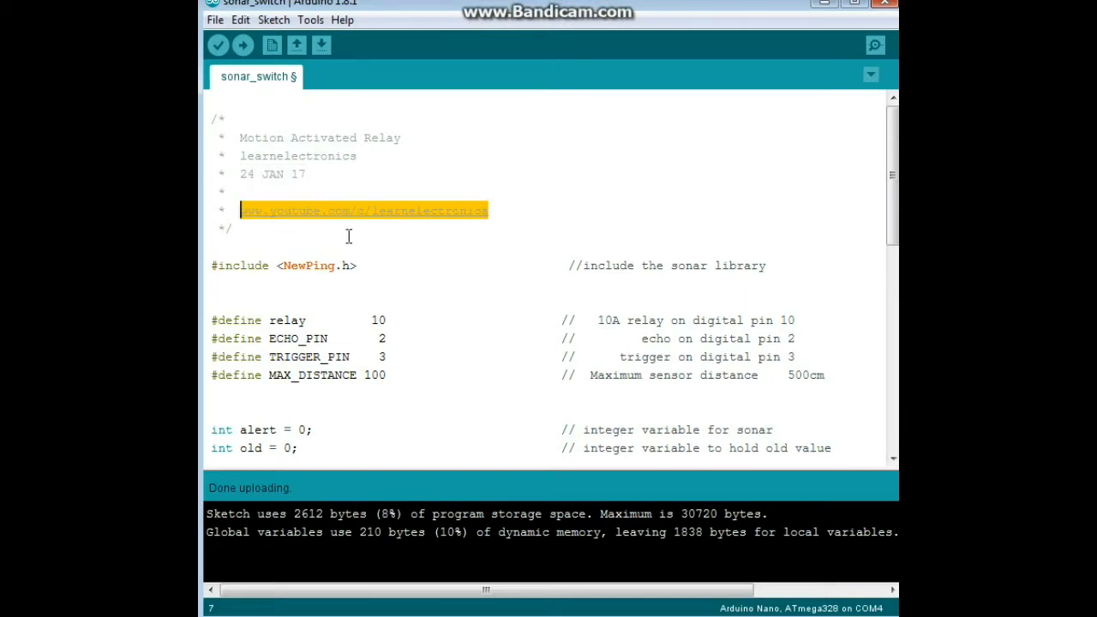
{"action": "mouse_move", "coordinate": [570, 163]}
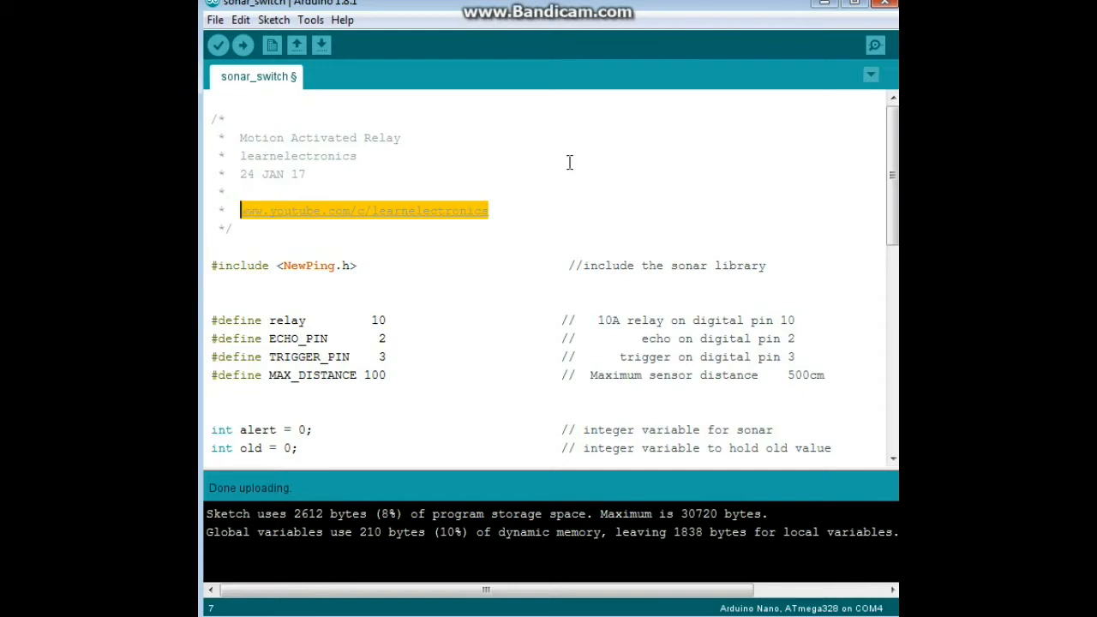
{"action": "mouse_move", "coordinate": [425, 230]}
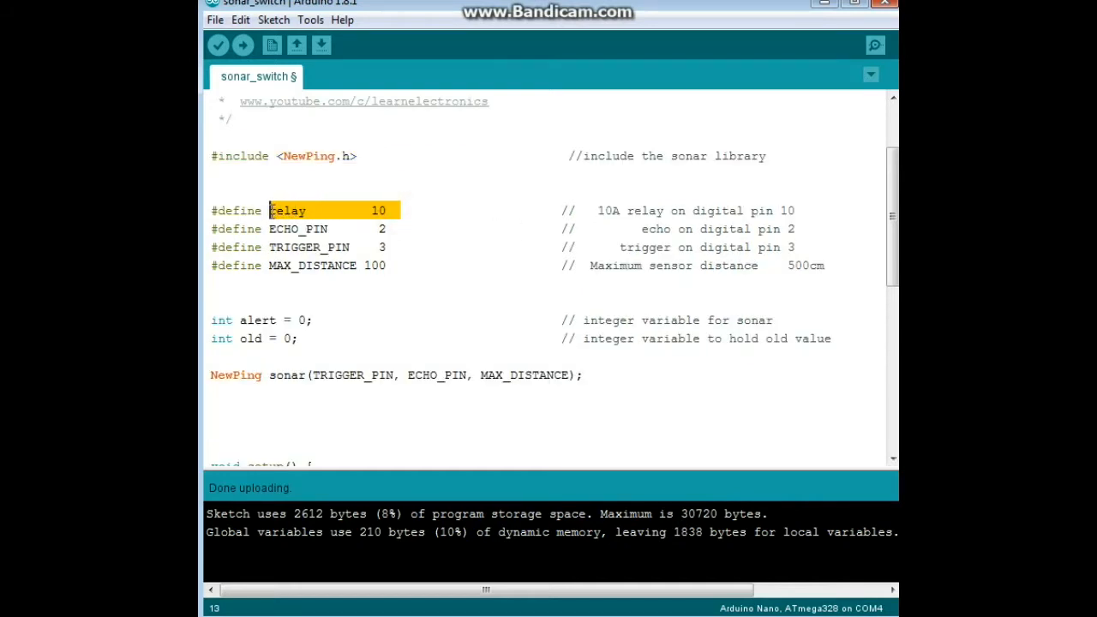
{"action": "left_click", "coordinate": [398, 230]}
{"action": "type", "text": "1"}
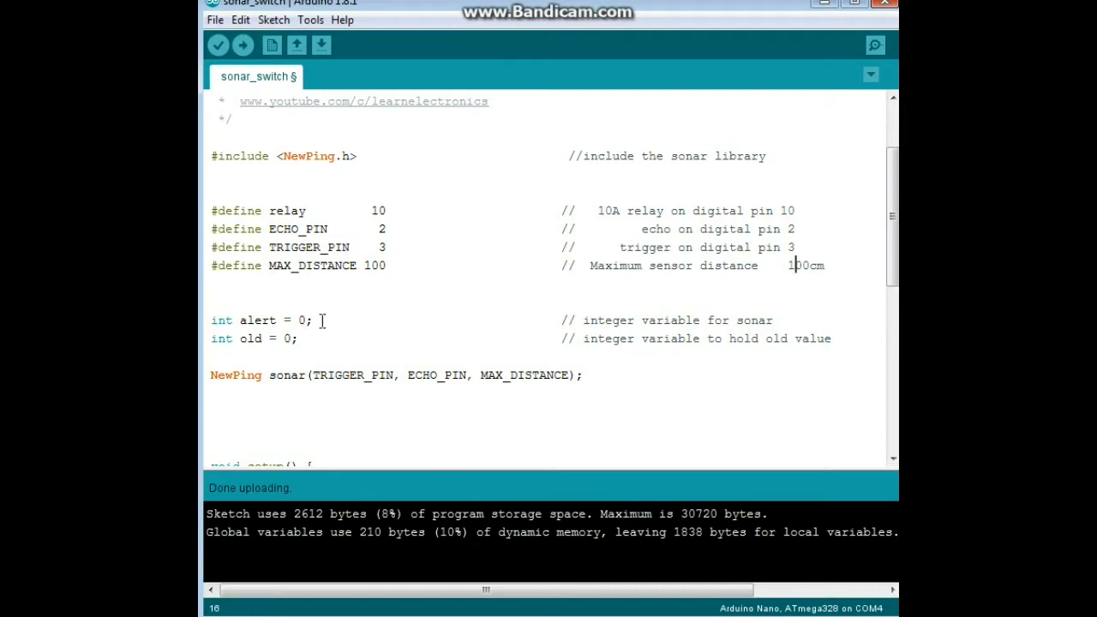
{"action": "left_click_drag", "start_coordinate": [238, 321], "coordinate": [315, 321]}
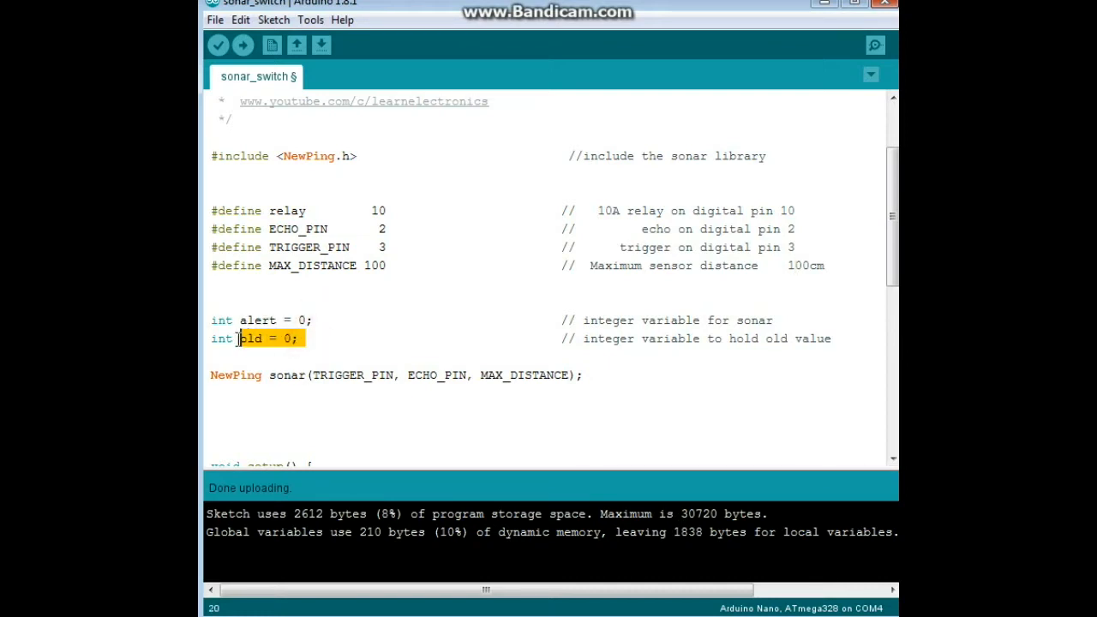
{"action": "scroll", "scroll_direction": "down", "scroll_amount": 3}
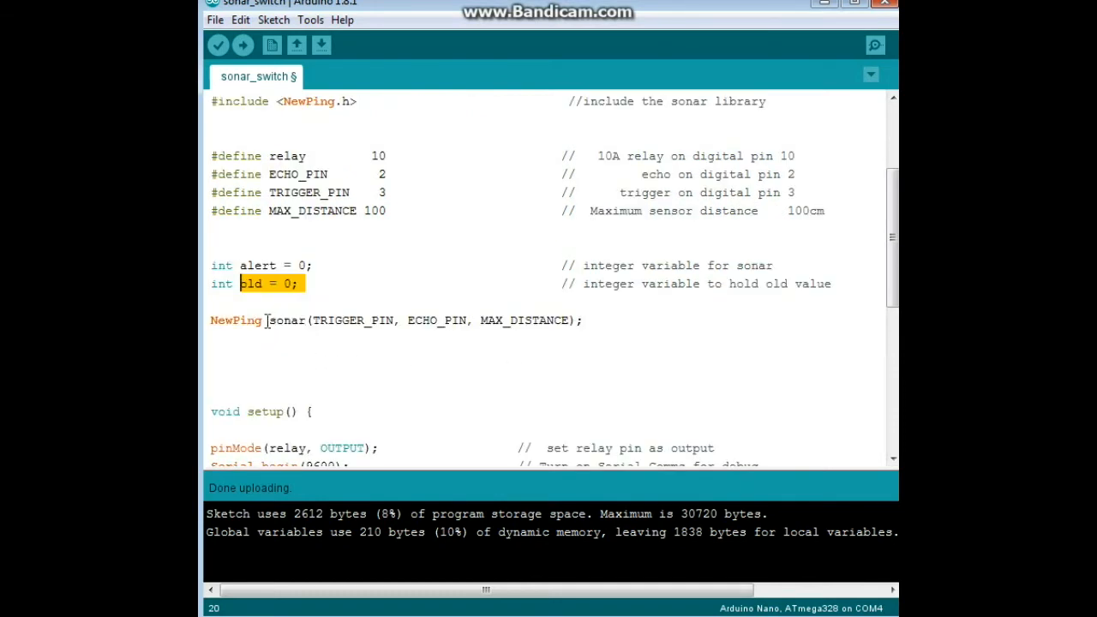
{"action": "double_click", "coordinate": [235, 320]}
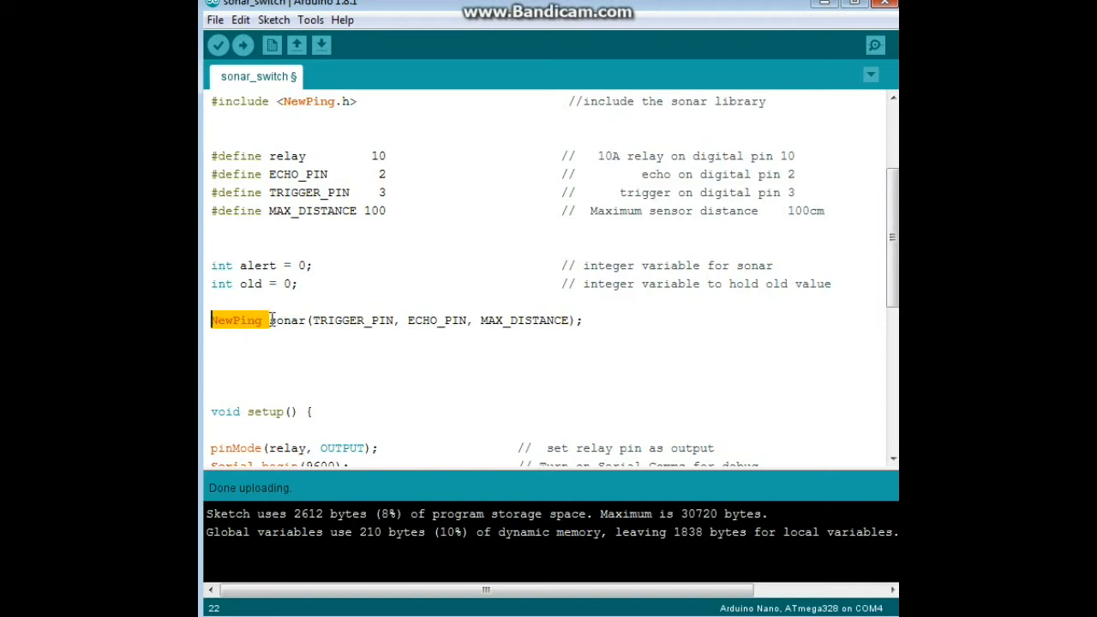
{"action": "left_click", "coordinate": [316, 321]}
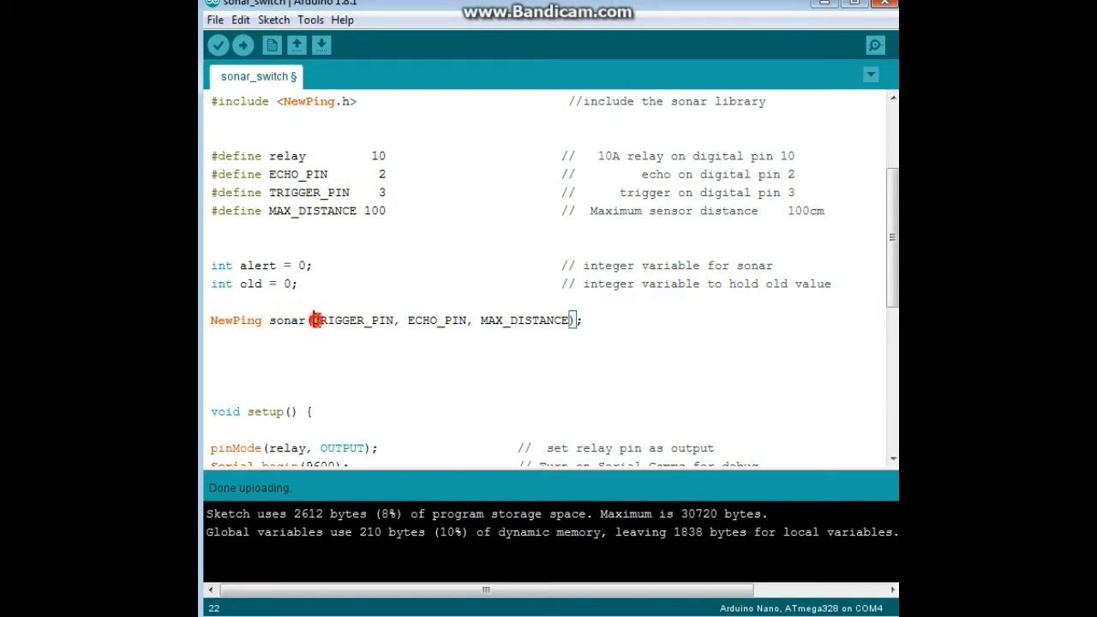
{"action": "double_click", "coordinate": [436, 321]}
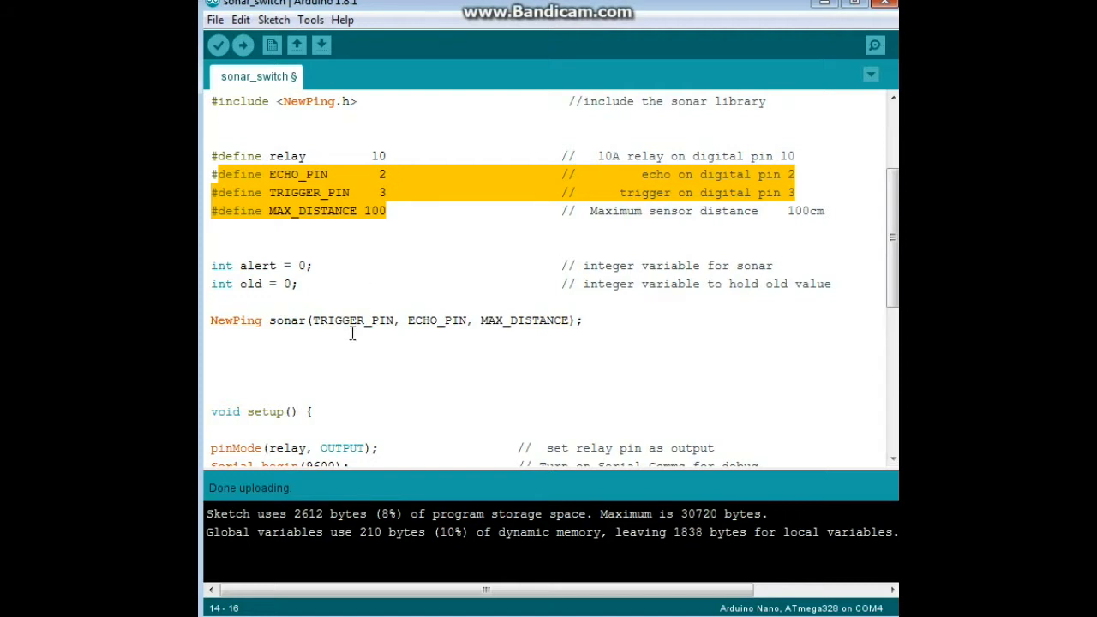
{"action": "mouse_move", "coordinate": [696, 309]}
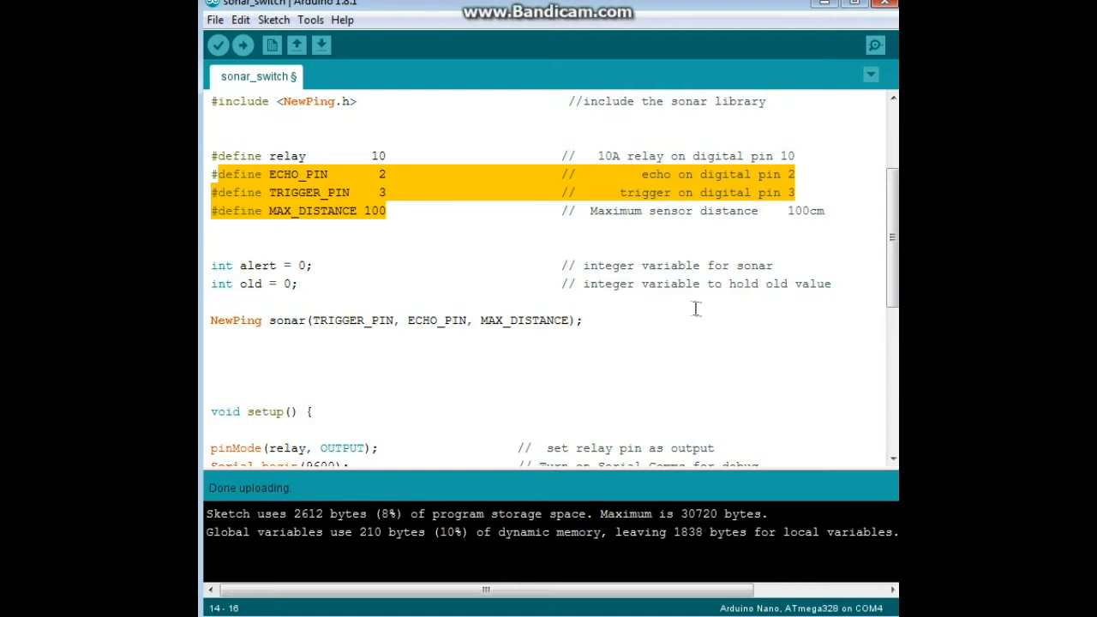
{"action": "scroll", "scroll_direction": "down", "scroll_amount": 3}
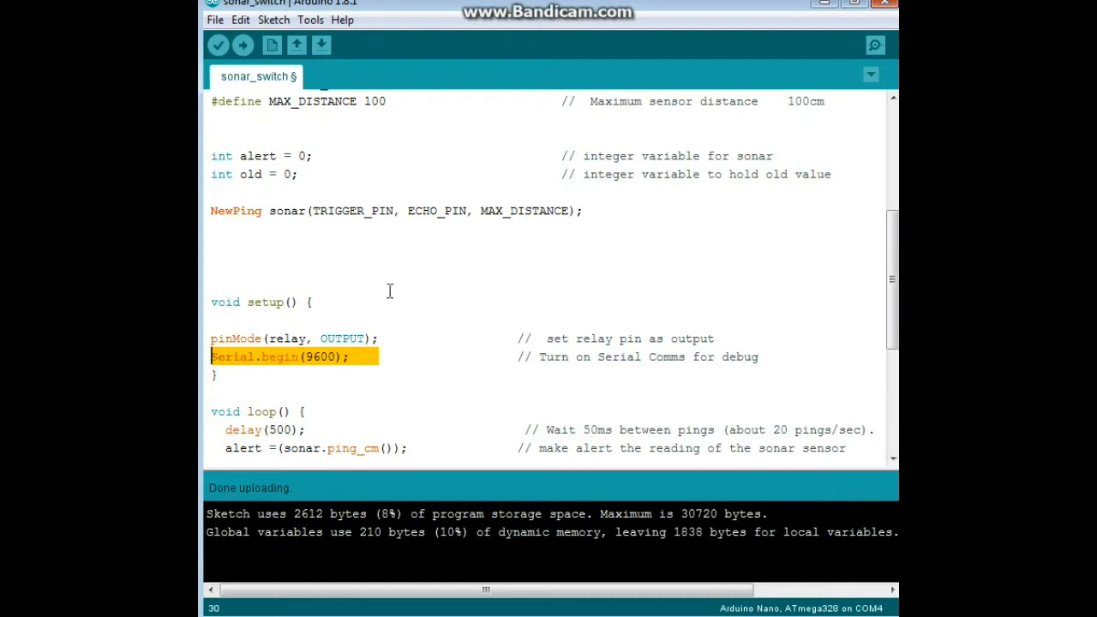
{"action": "mouse_move", "coordinate": [497, 258]}
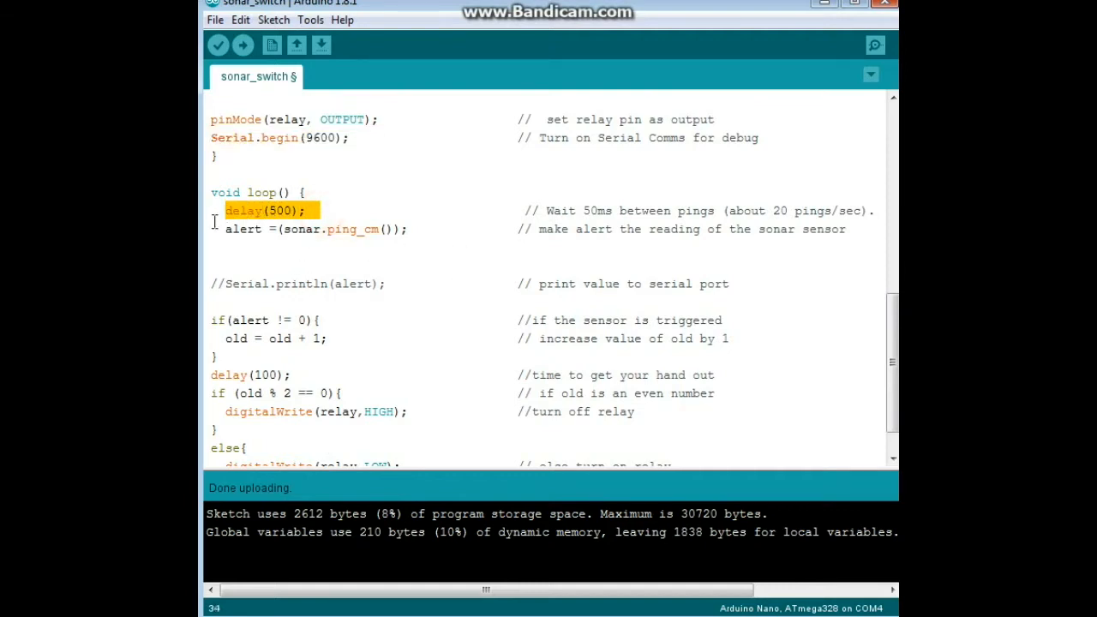
{"action": "mouse_move", "coordinate": [352, 264]}
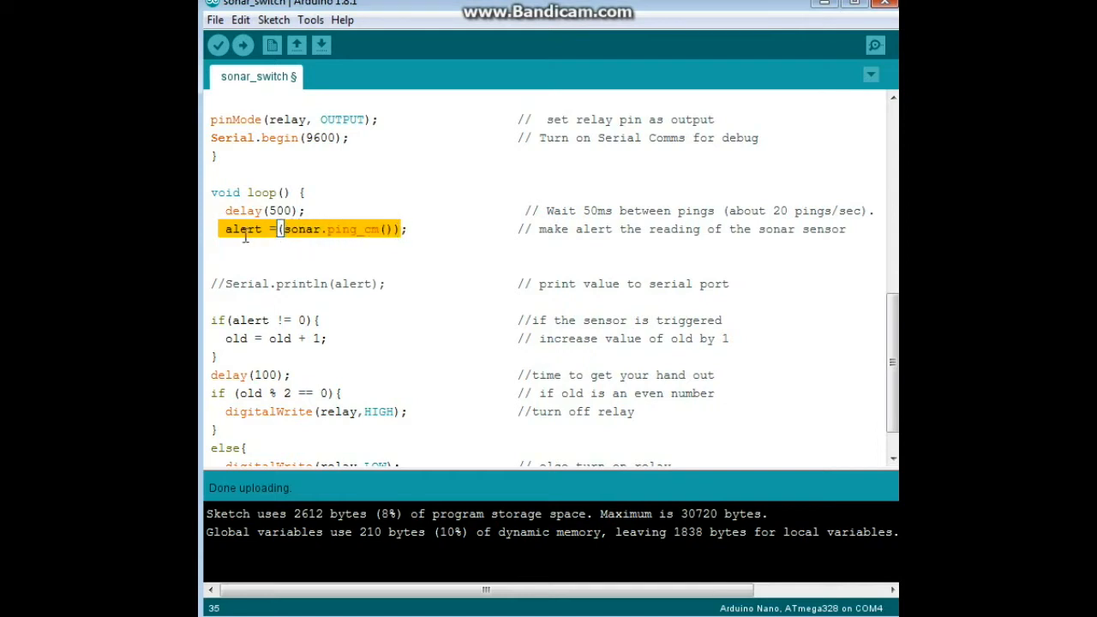
{"action": "left_click", "coordinate": [243, 230]}
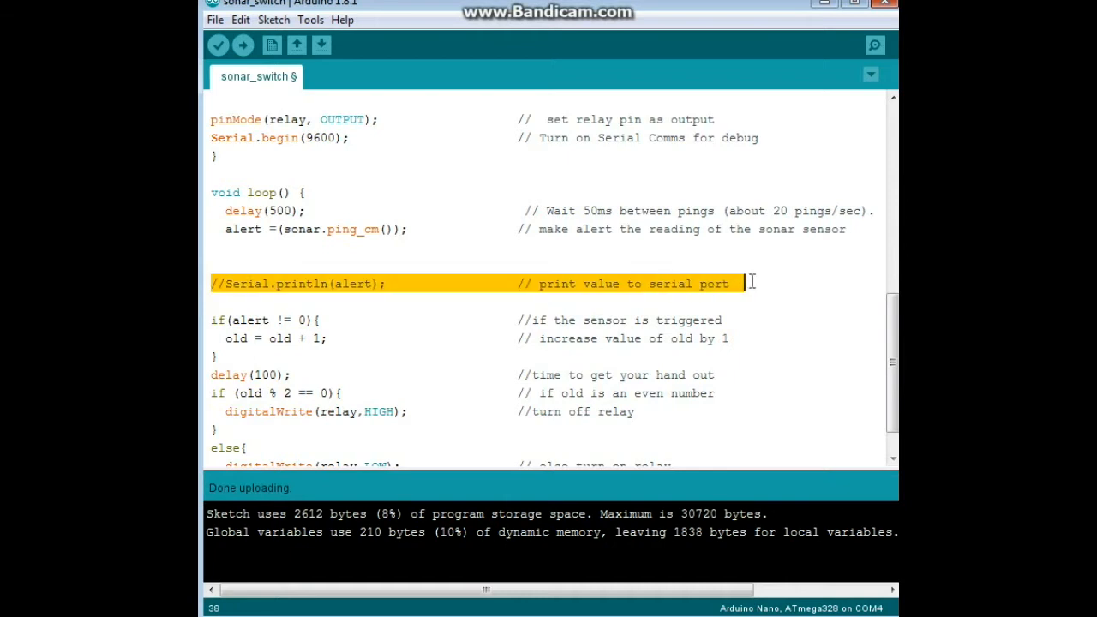
{"action": "scroll", "scroll_direction": "down", "scroll_amount": 3}
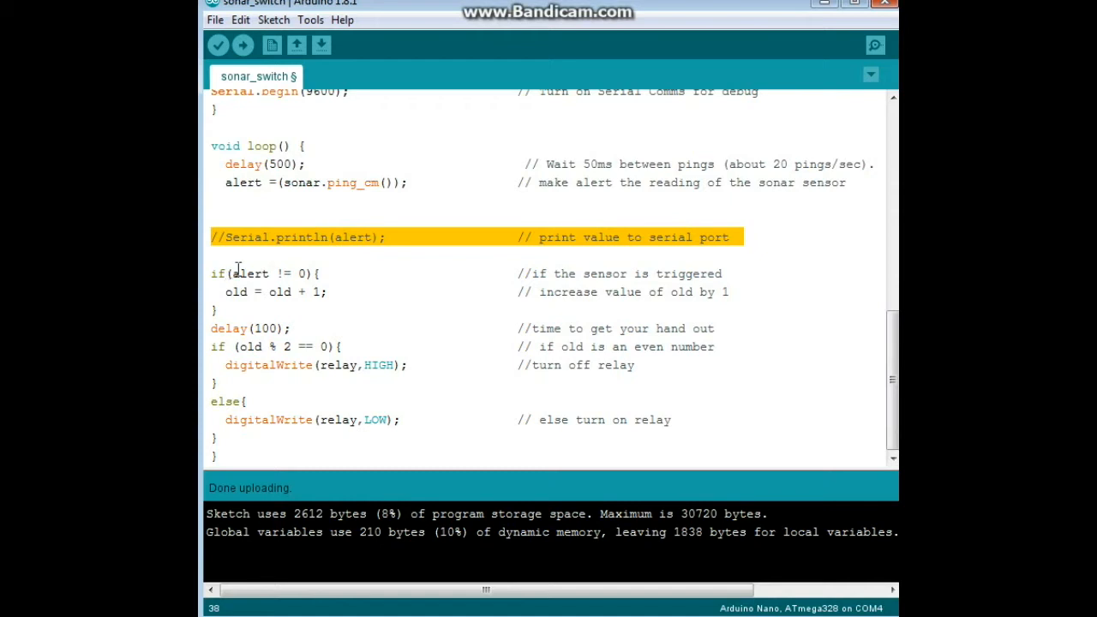
{"action": "double_click", "coordinate": [252, 275]}
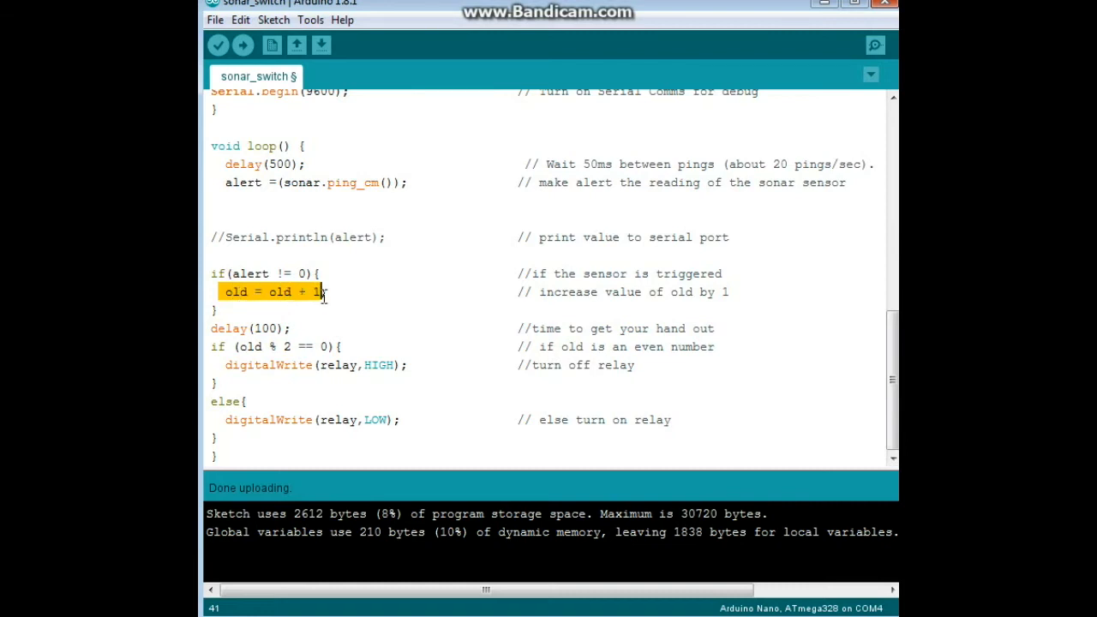
{"action": "mouse_move", "coordinate": [393, 251]}
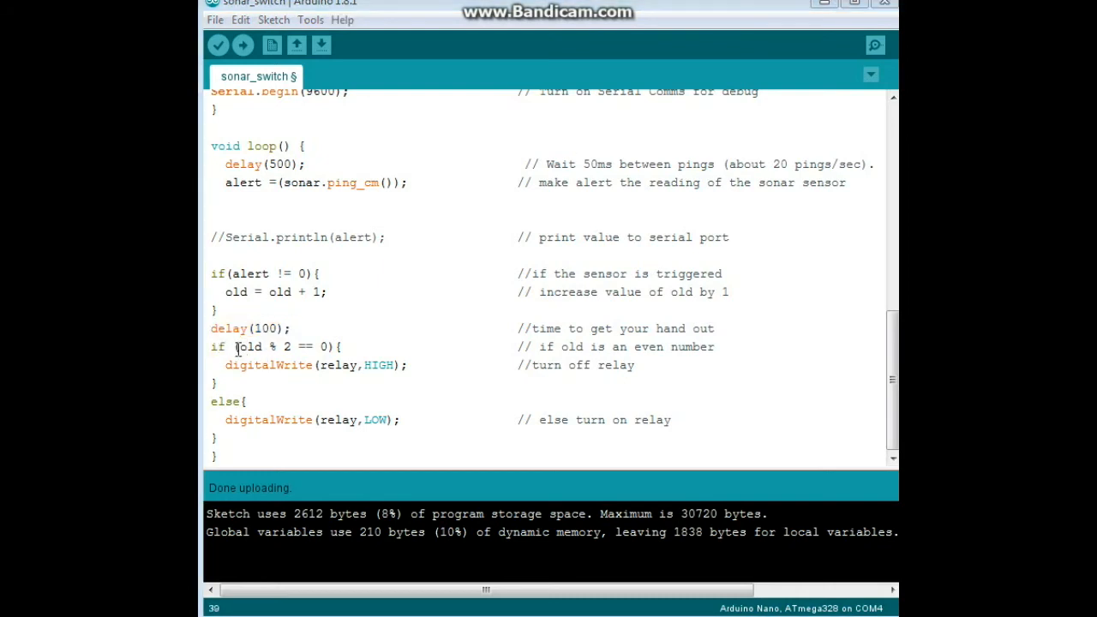
{"action": "double_click", "coordinate": [251, 347]}
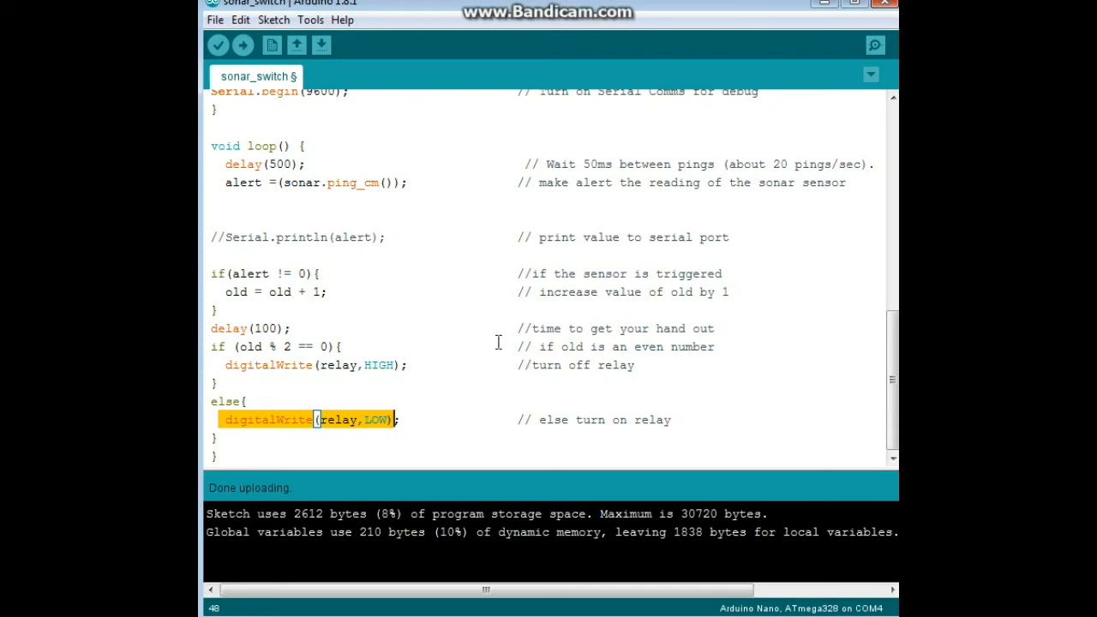
{"action": "scroll", "scroll_direction": "up", "scroll_amount": 3}
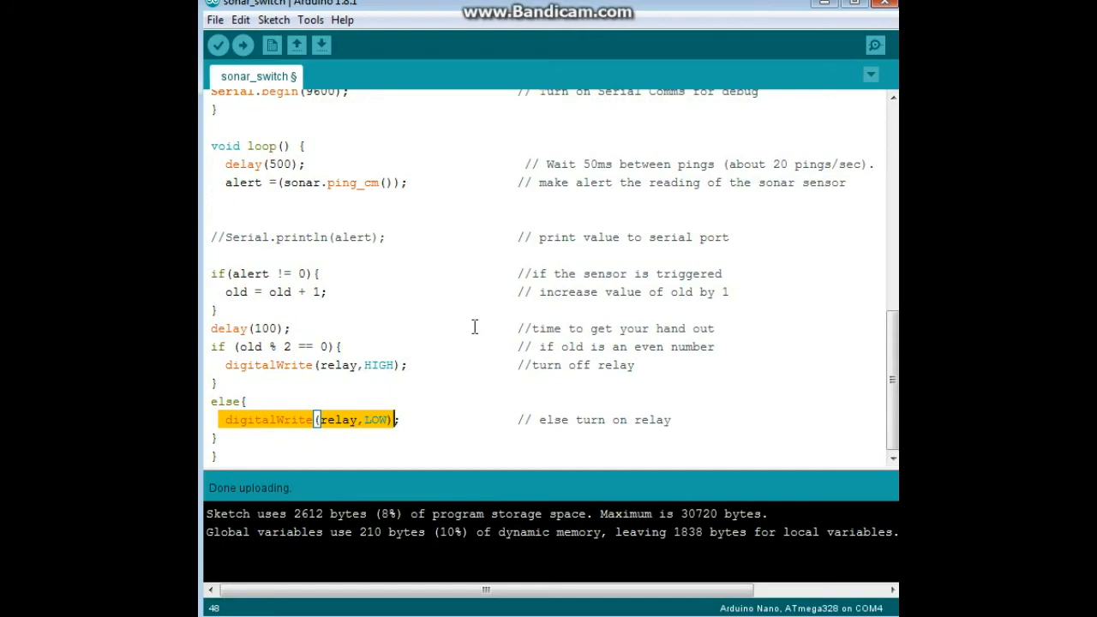
{"action": "mouse_move", "coordinate": [538, 322]}
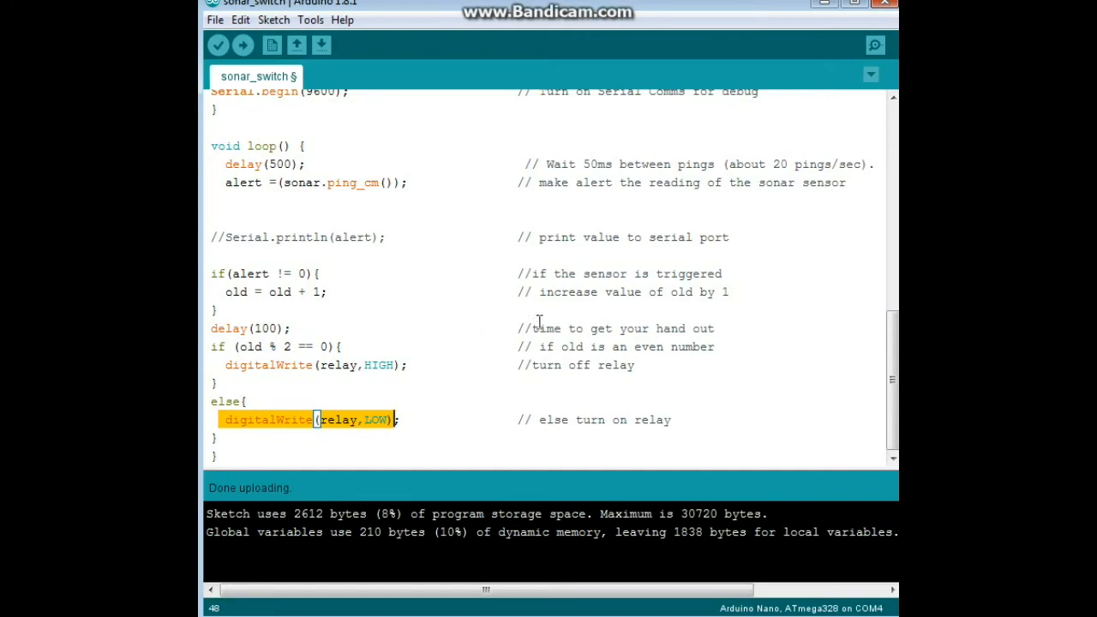